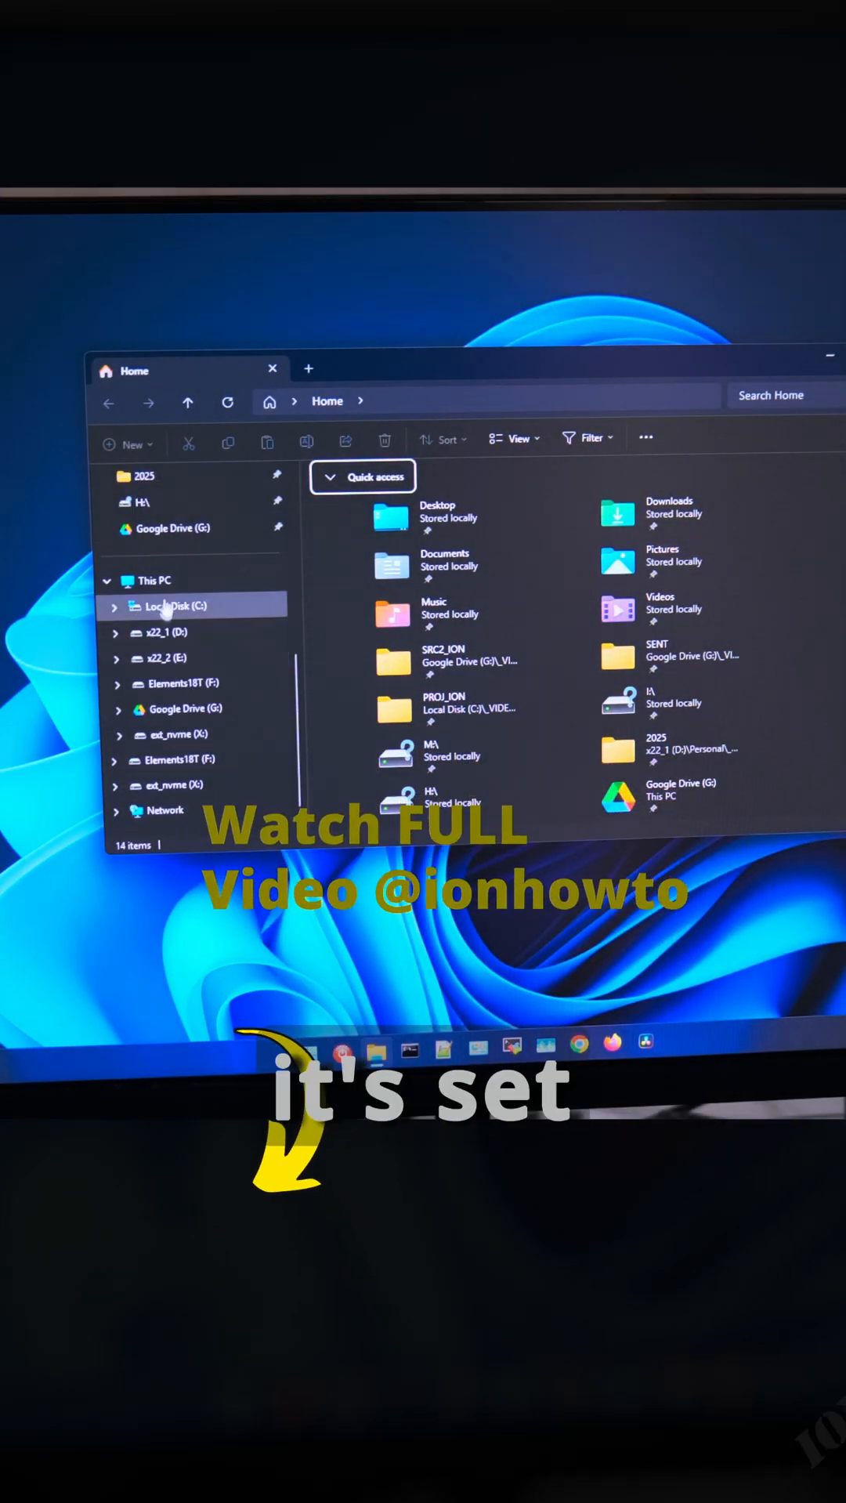
From This PC's extended context menu, launch Computer Management to reach Disk Management.
click(152, 580)
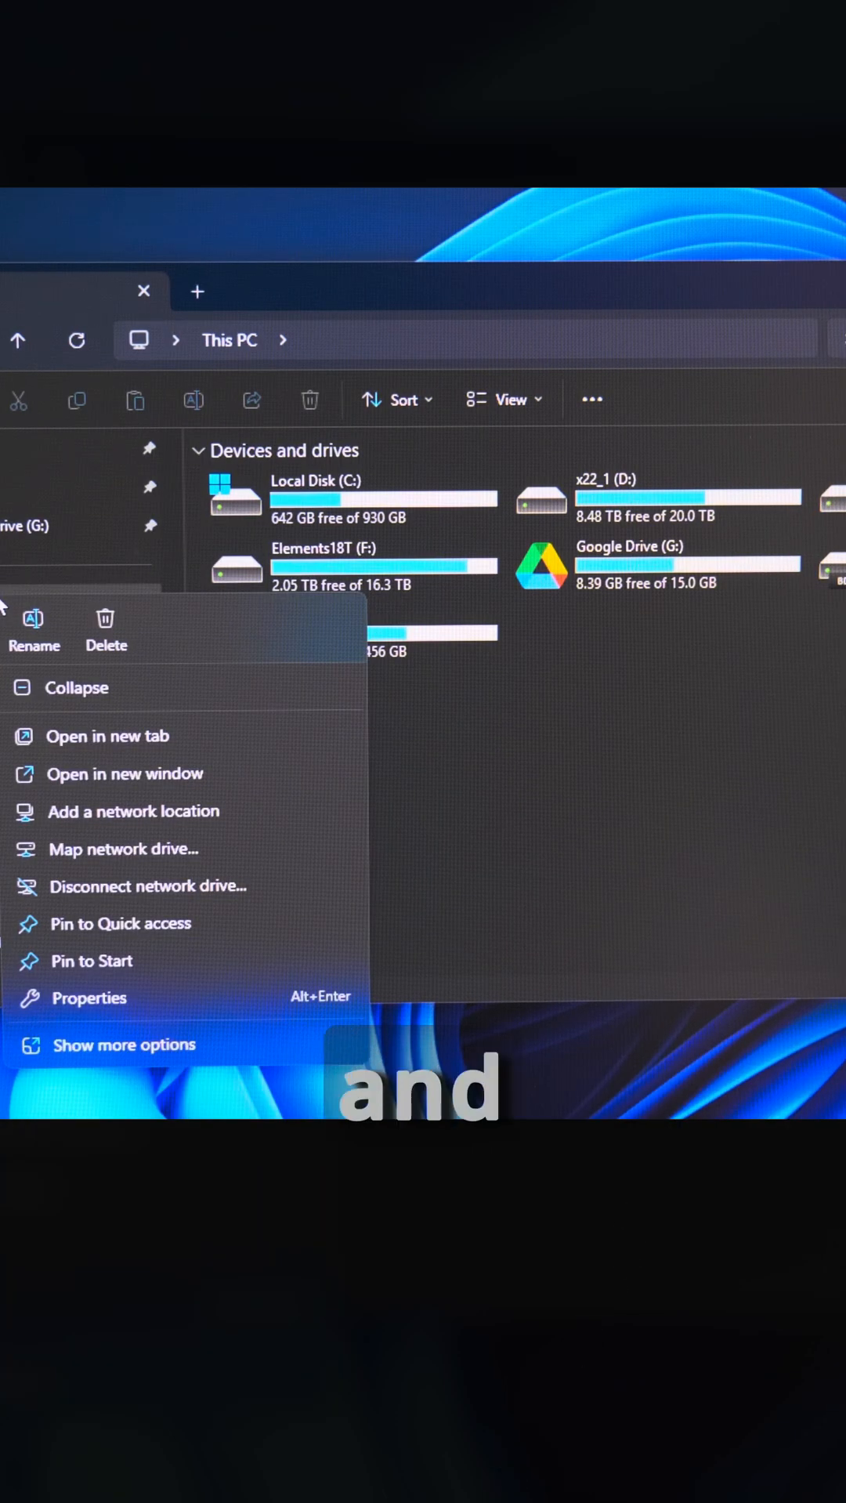
click(124, 1044)
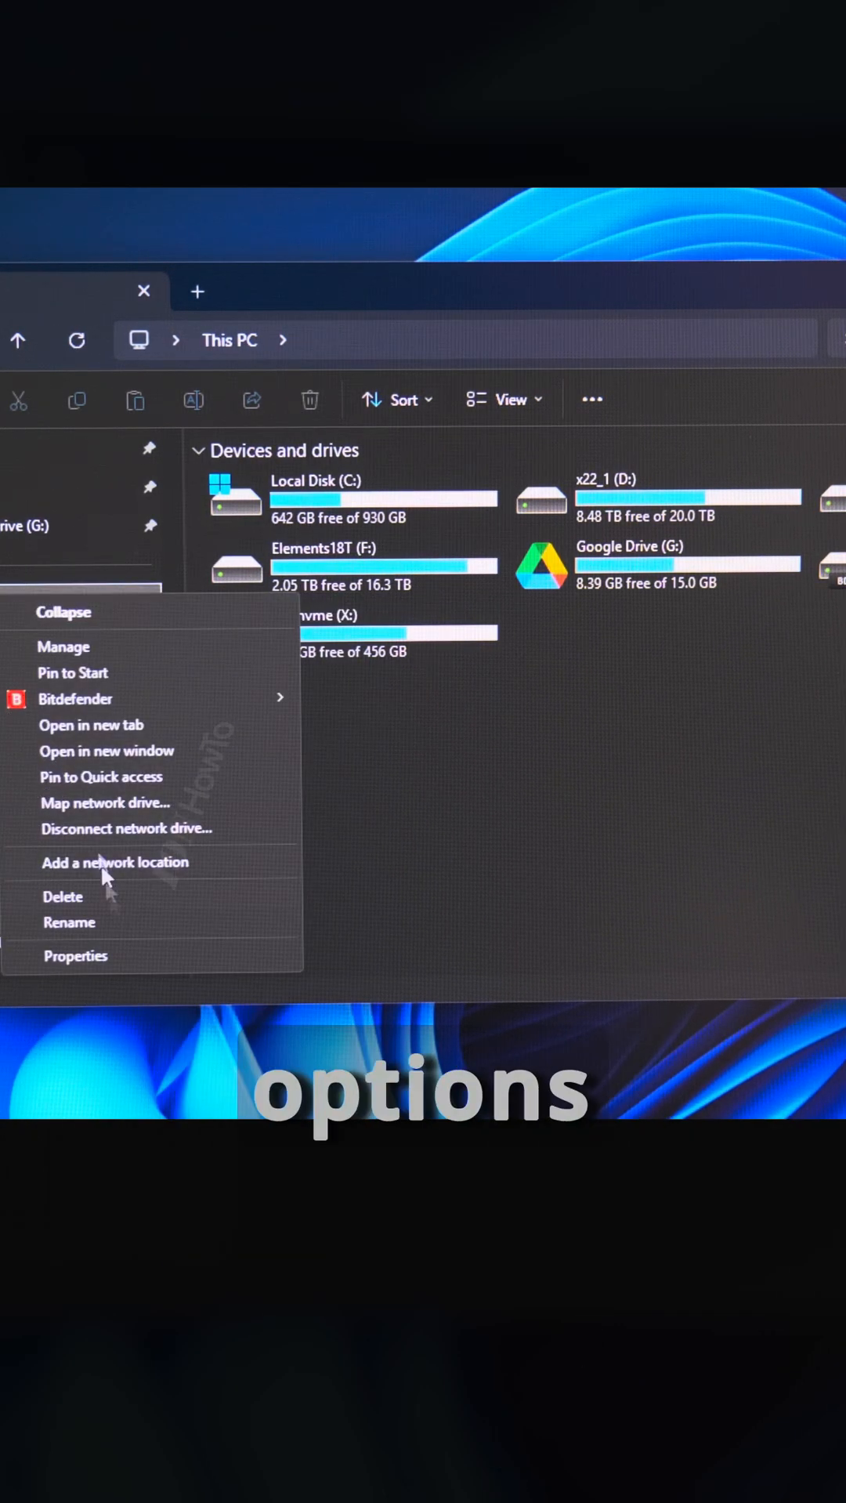
click(62, 645)
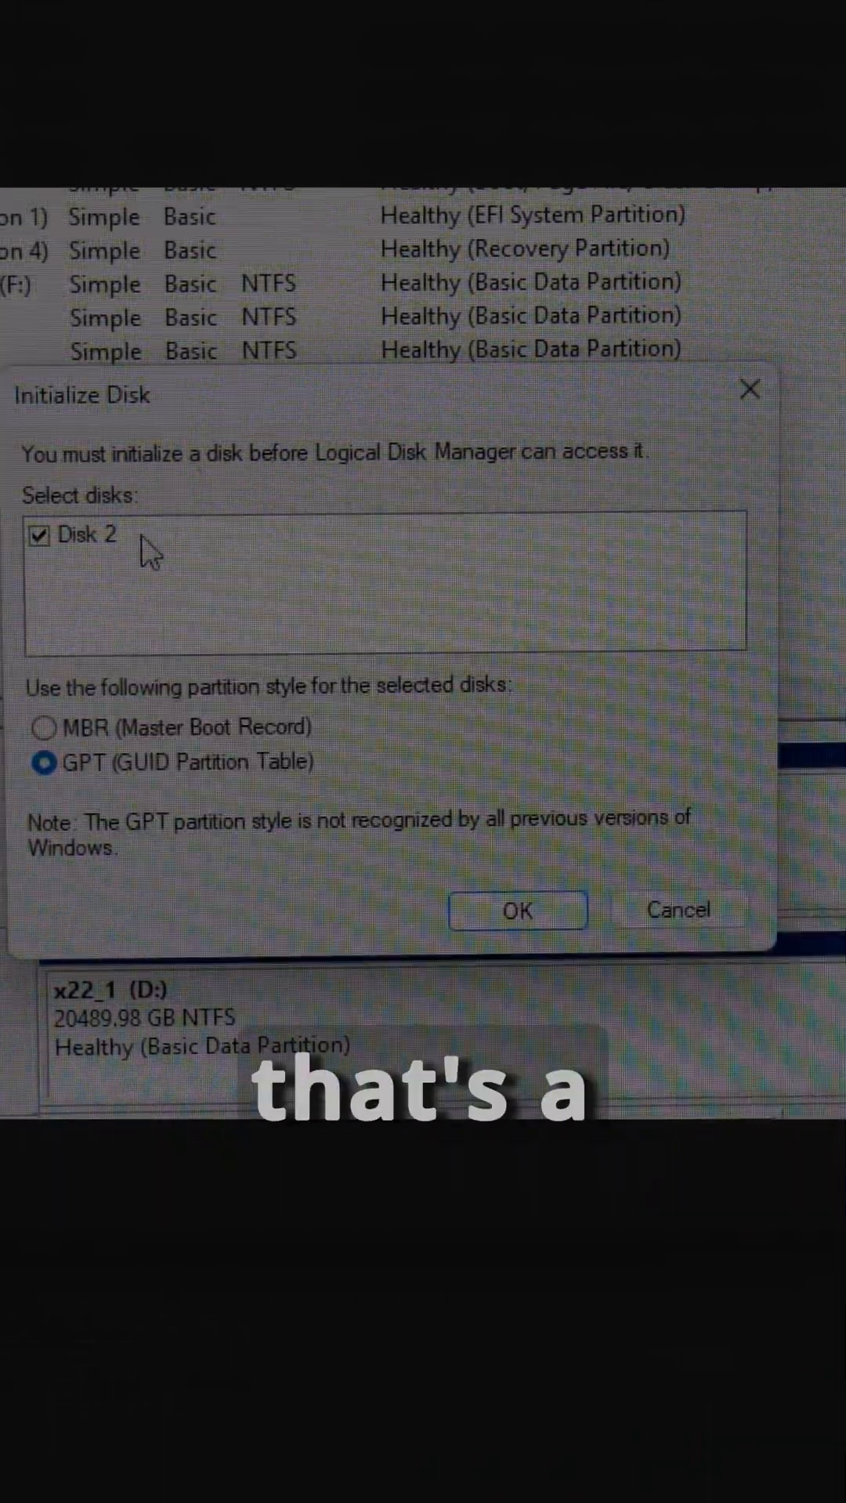
Cancel the automatic Initialize Disk prompt so Disk 2 shows as 931.51 GB not initialized.
click(517, 909)
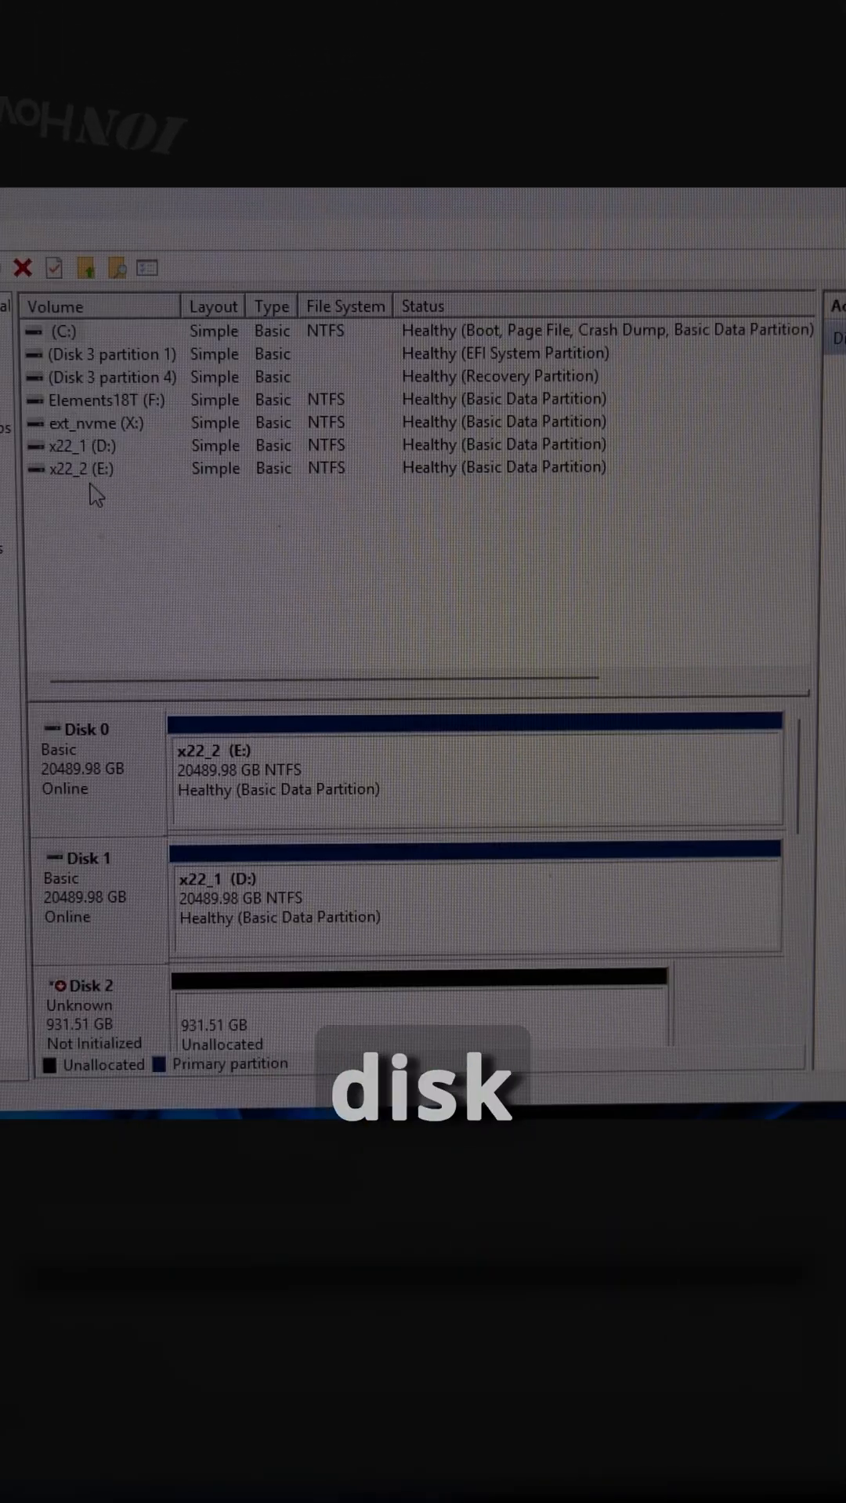
Inspect the existing volumes: Disk 3 partitions, C: and Elements18T (F:).
click(106, 354)
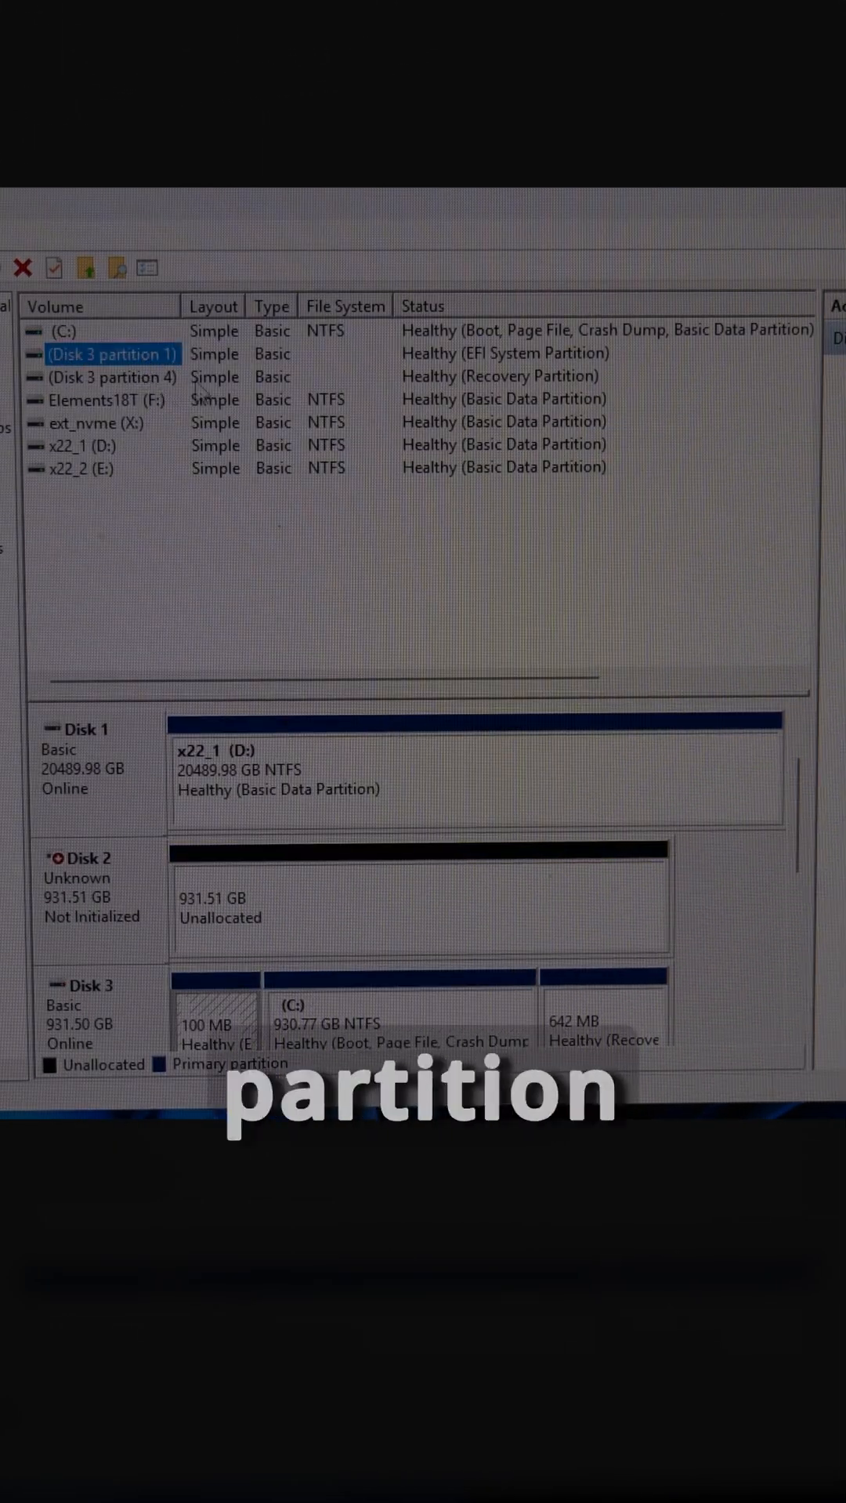
click(110, 399)
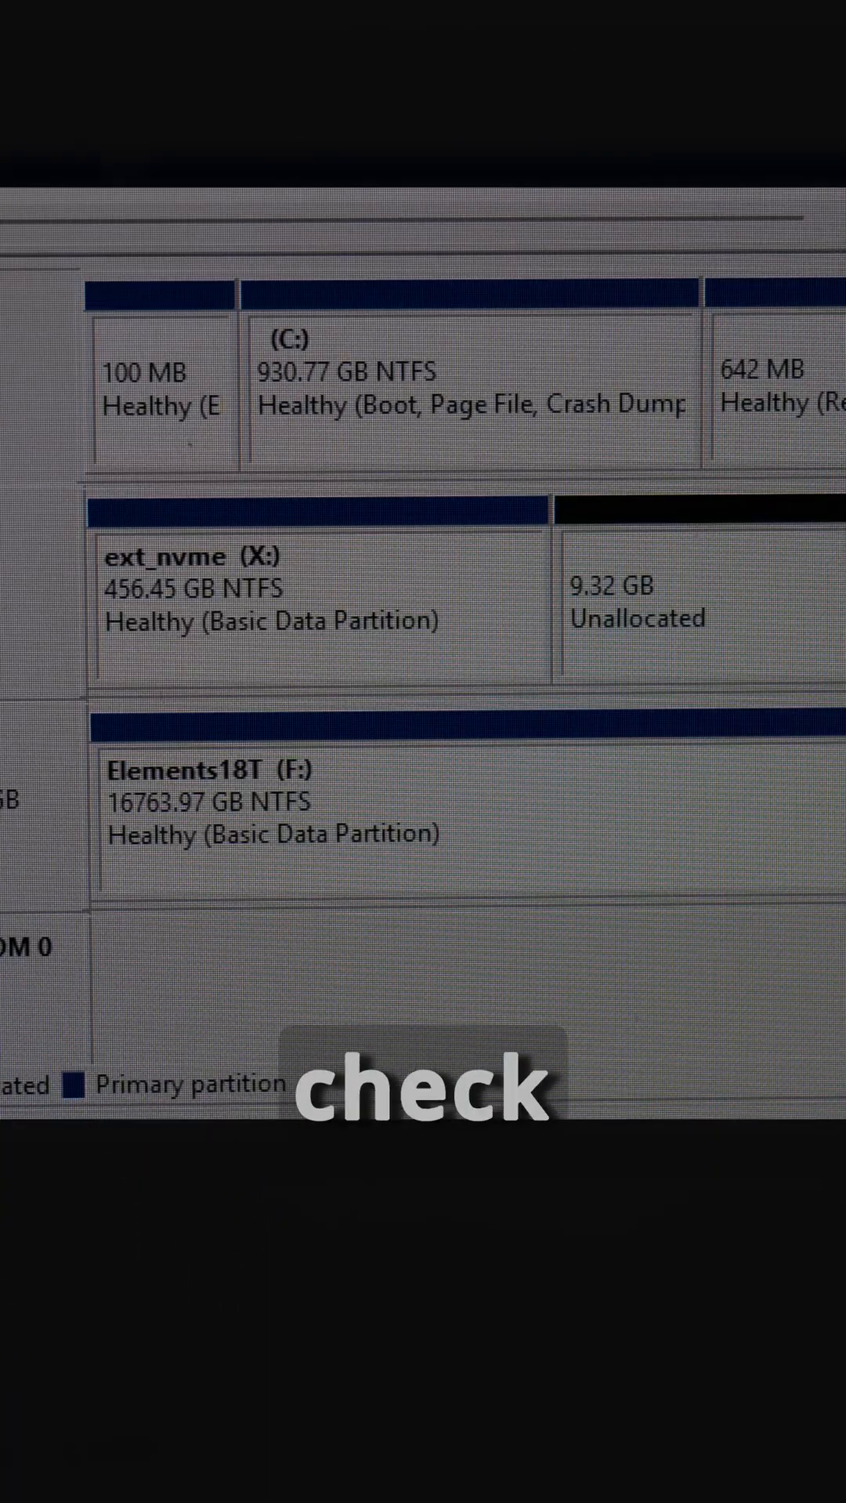
click(470, 394)
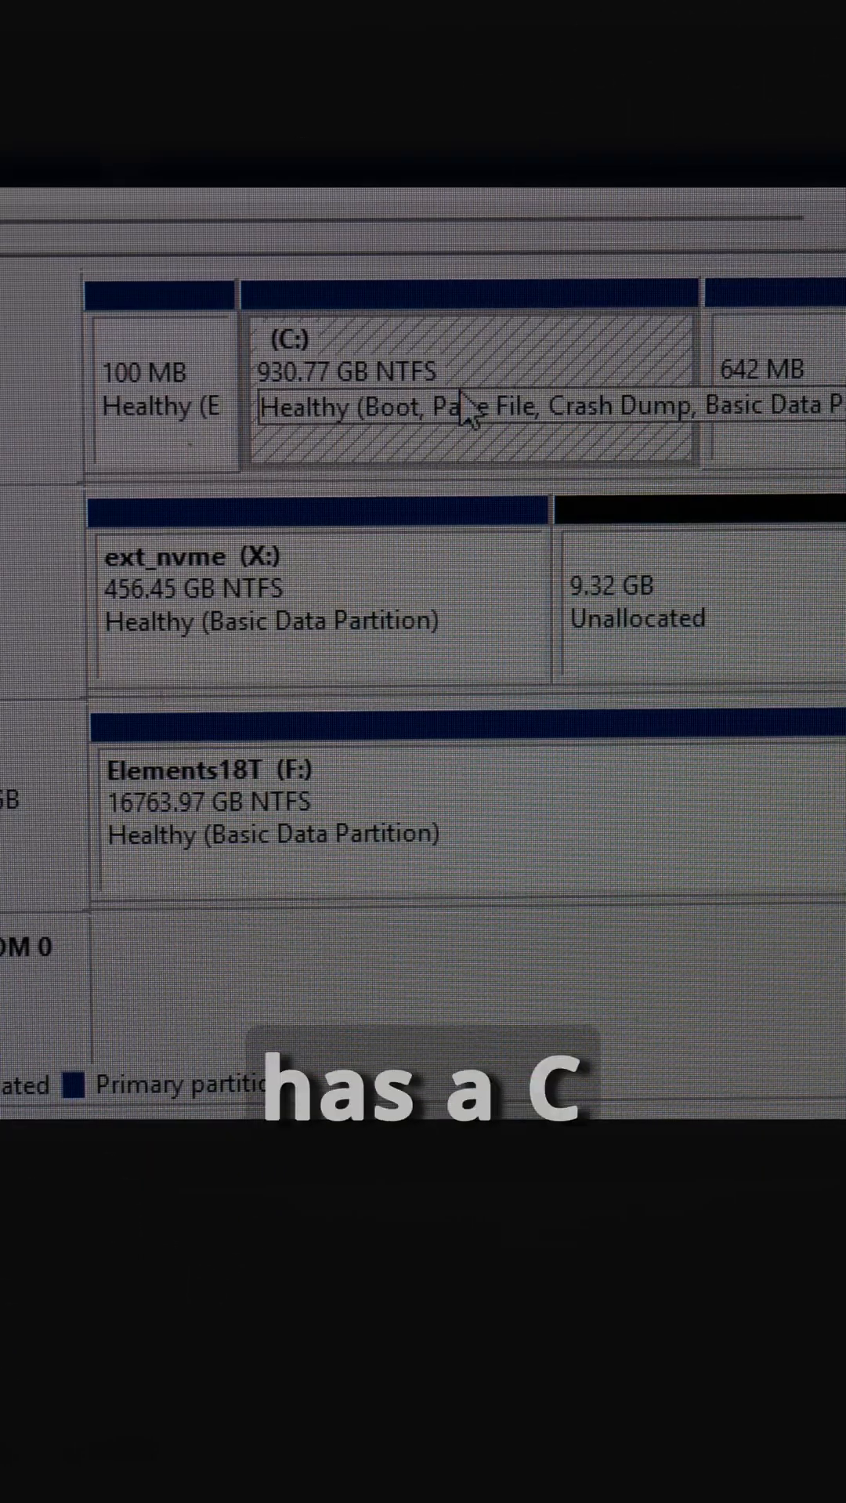
click(321, 602)
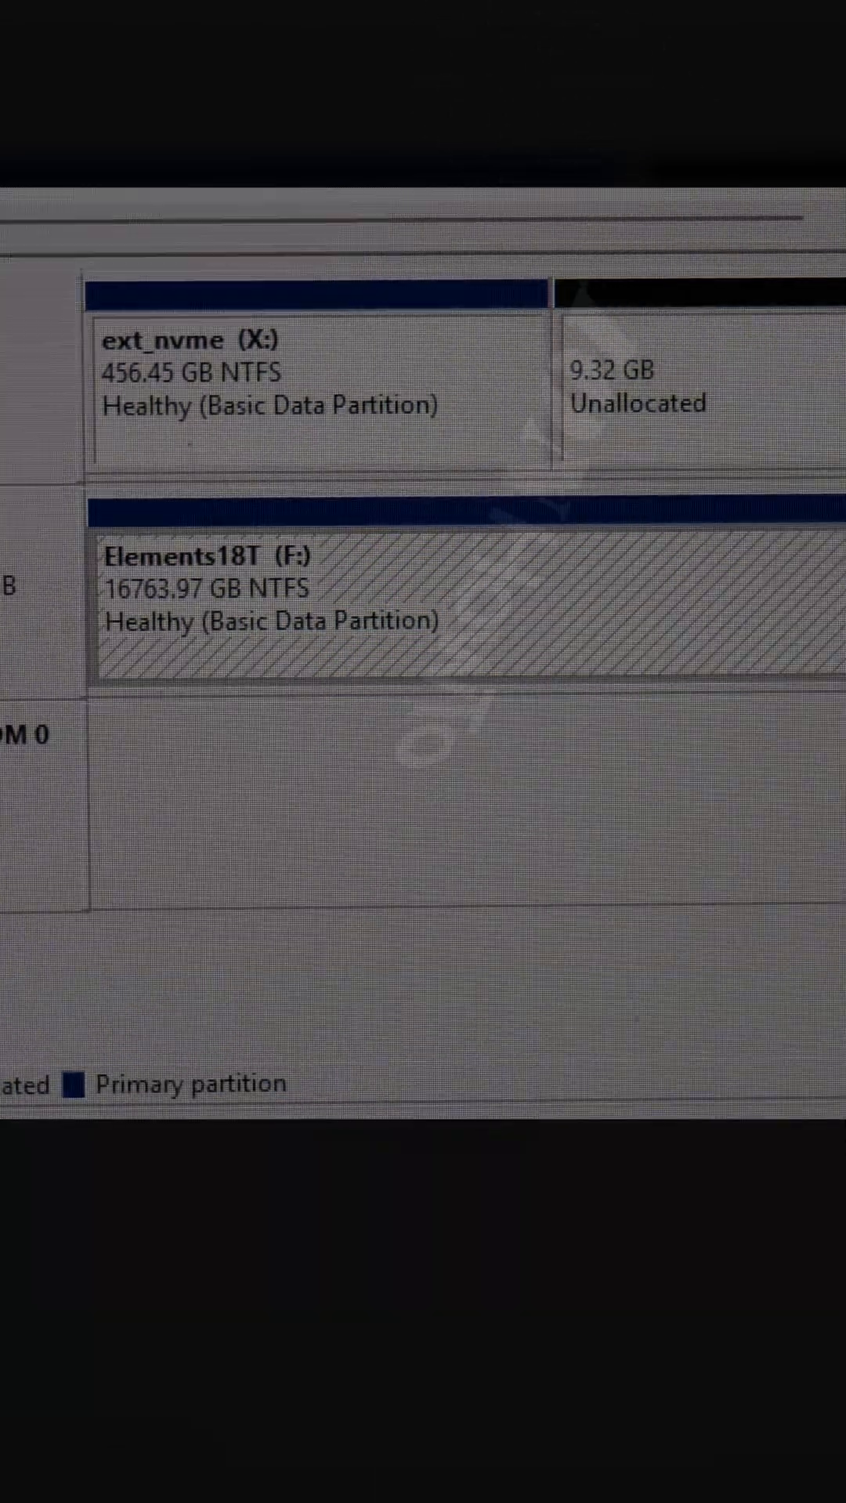
scroll(down, 3)
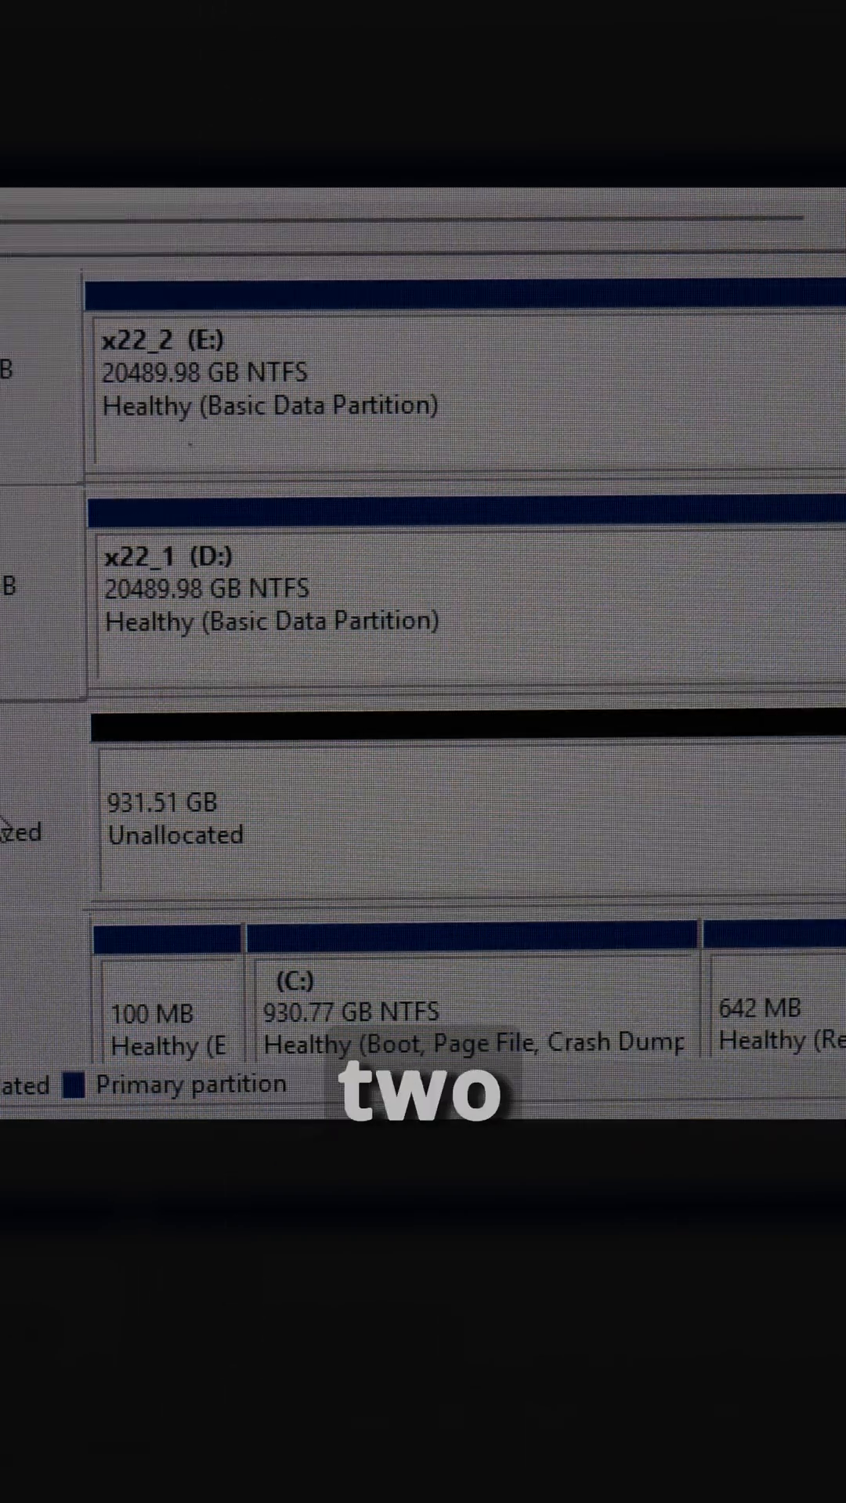
scroll(down, 3)
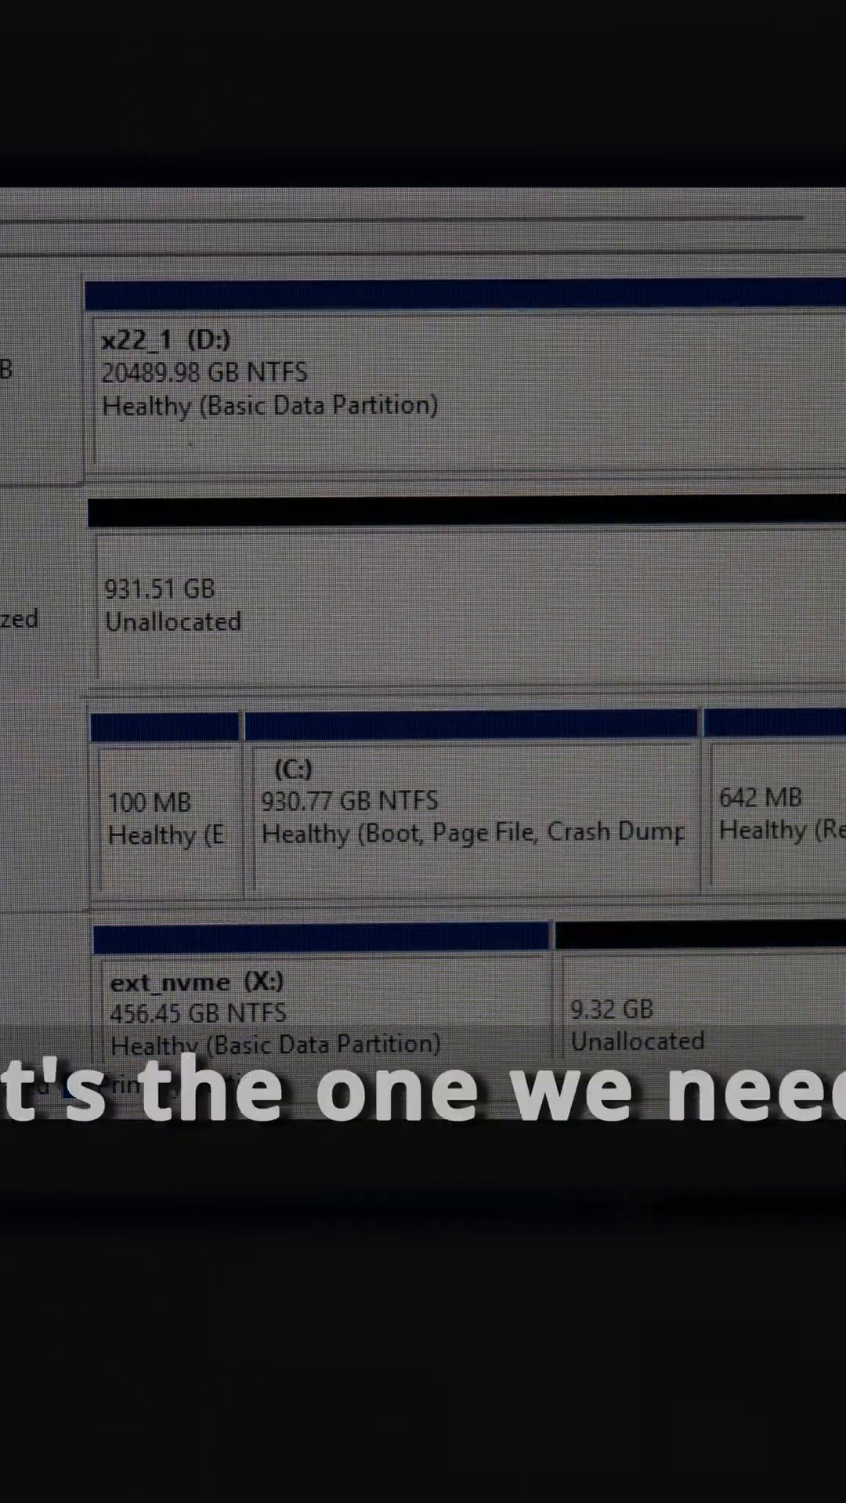
click(470, 815)
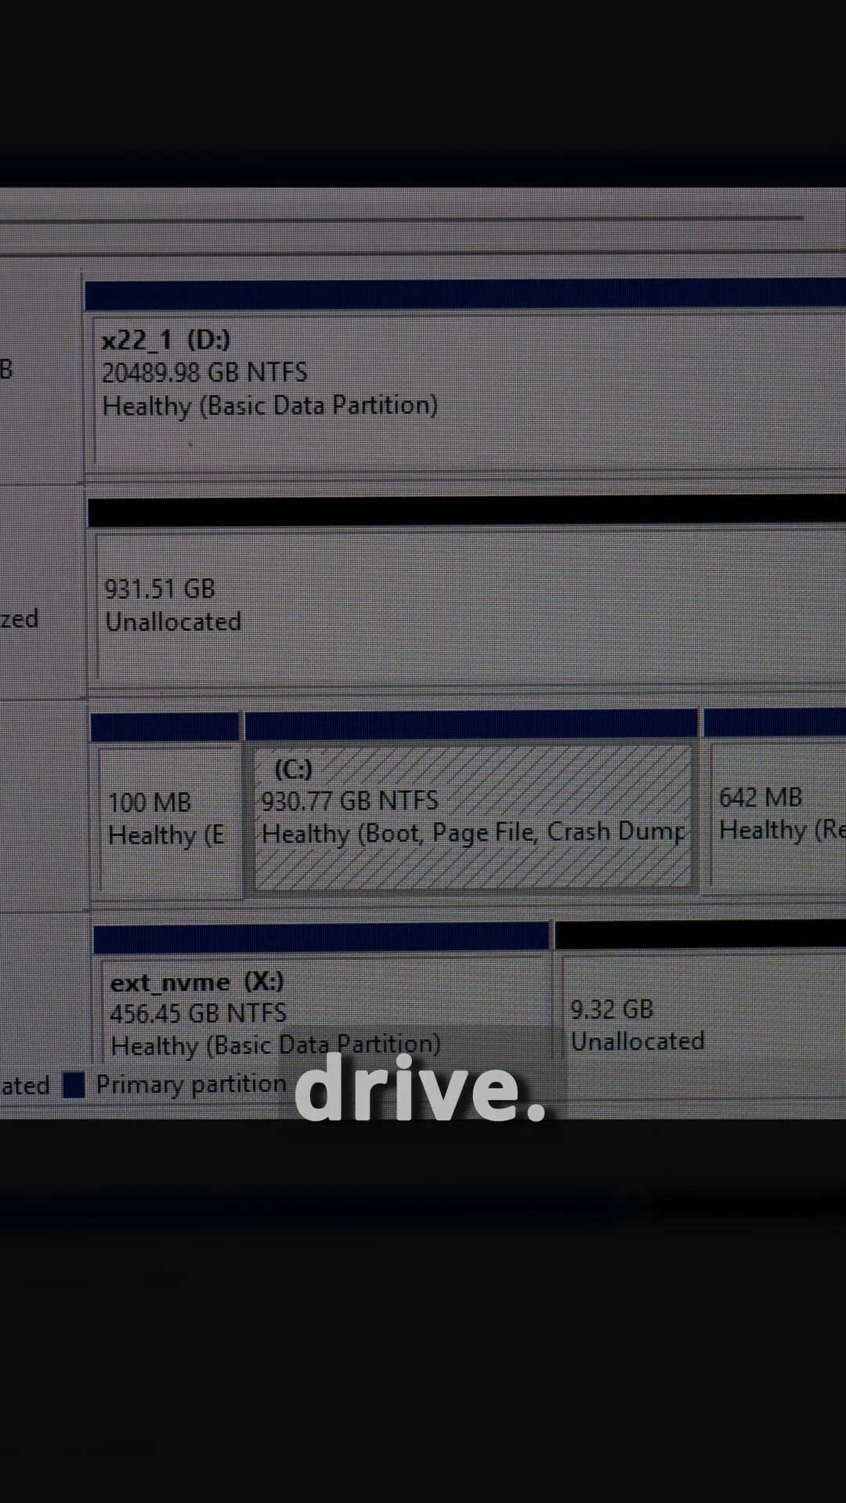
scroll(down, 3)
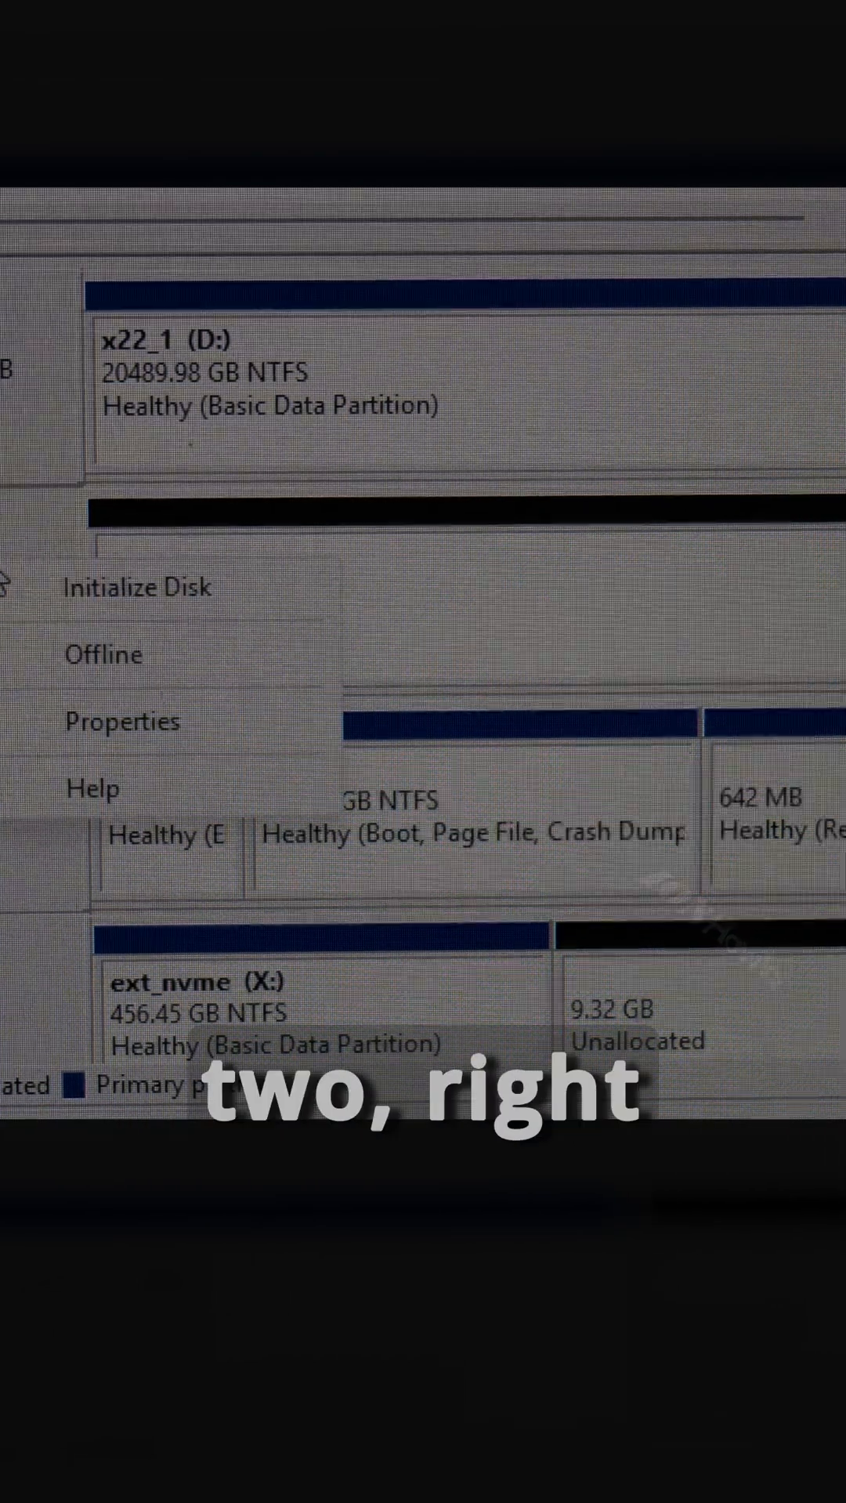
Start Initialize Disk on the unallocated 931.51 GB Disk 2 with GPT selected.
click(136, 586)
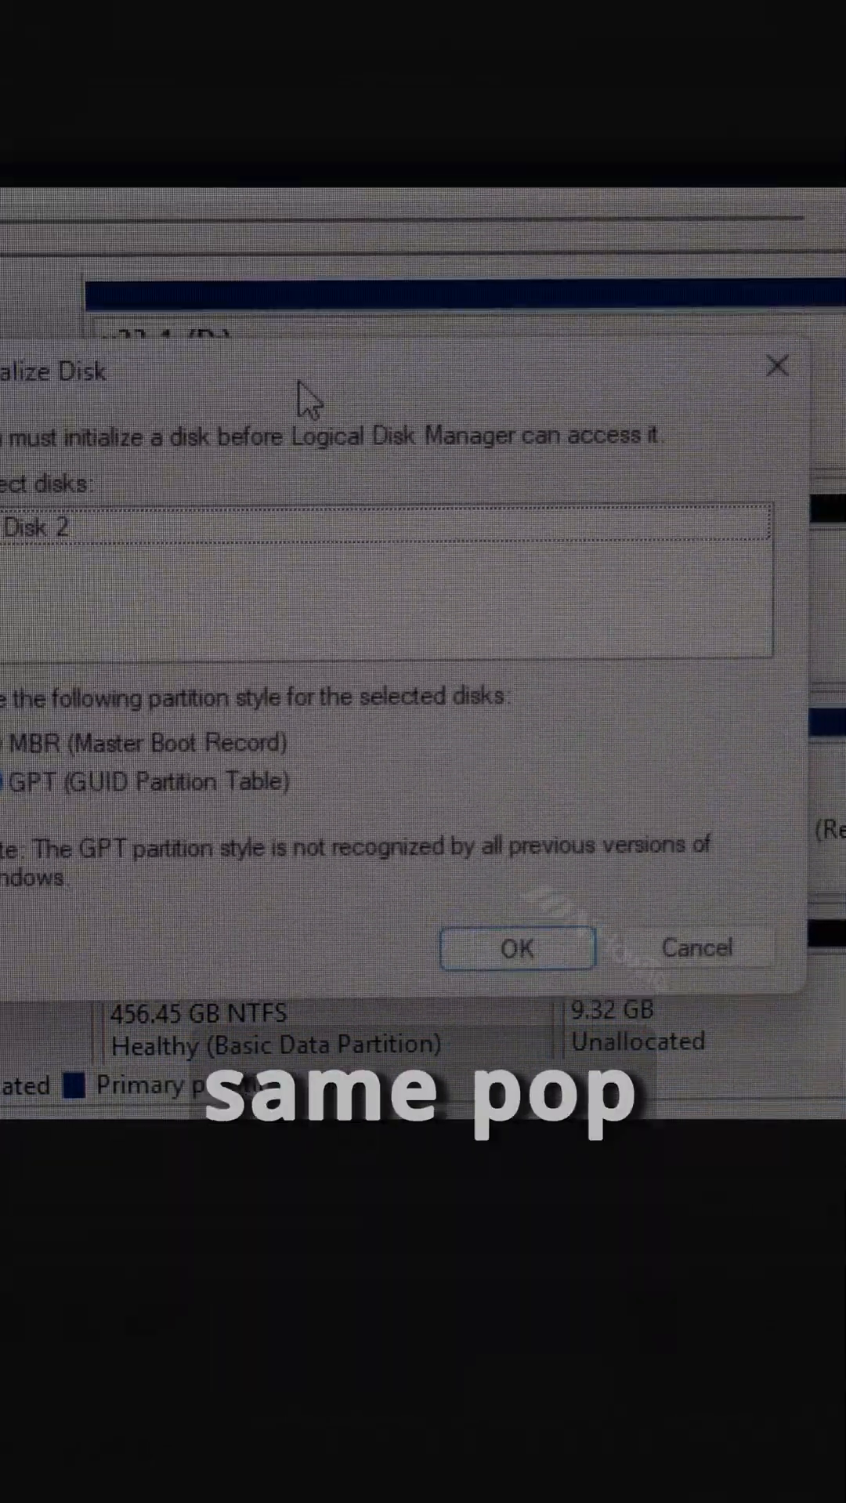